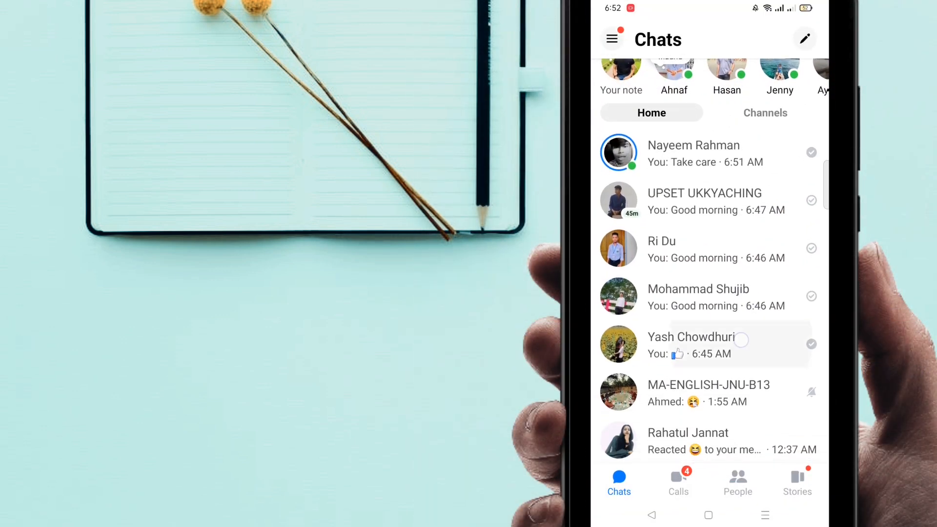
Open Yash's chat and read, then dismiss, the end-to-end encryption upgrade explanation
left_click(693, 344)
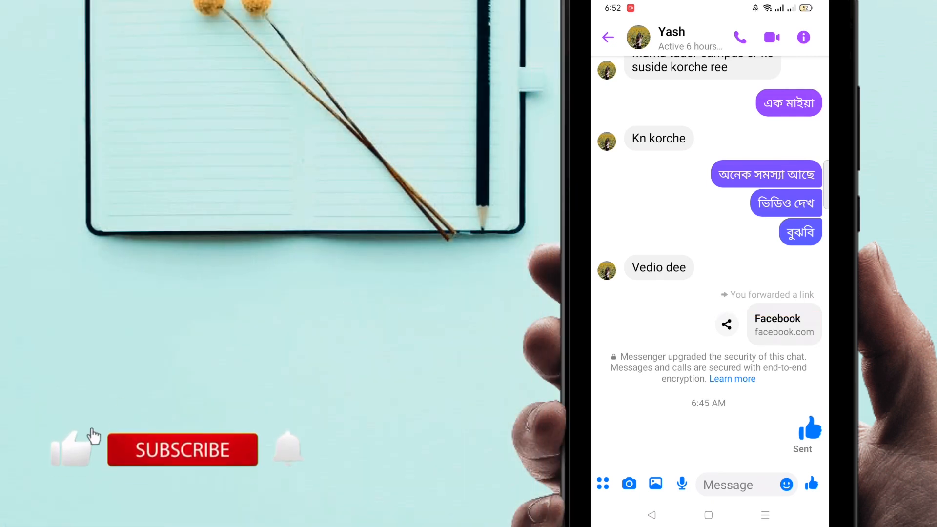
left_click(731, 379)
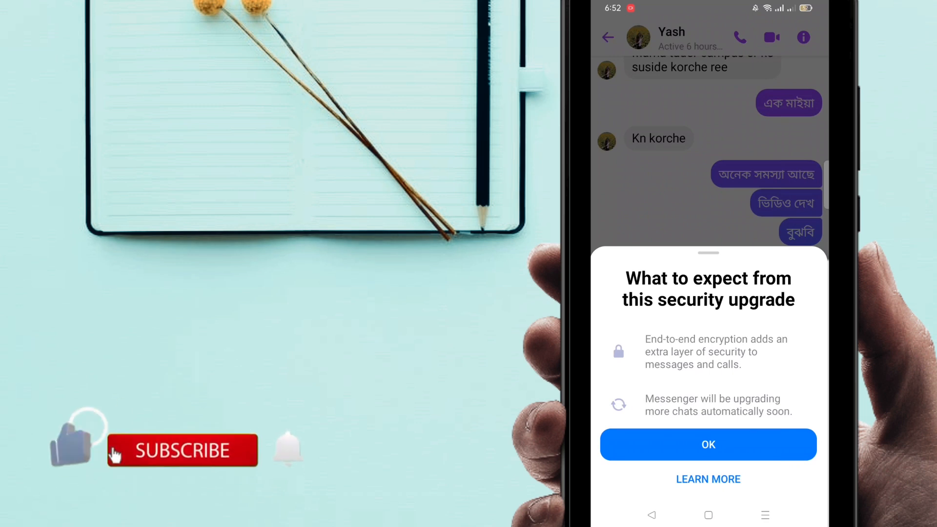
left_click(181, 451)
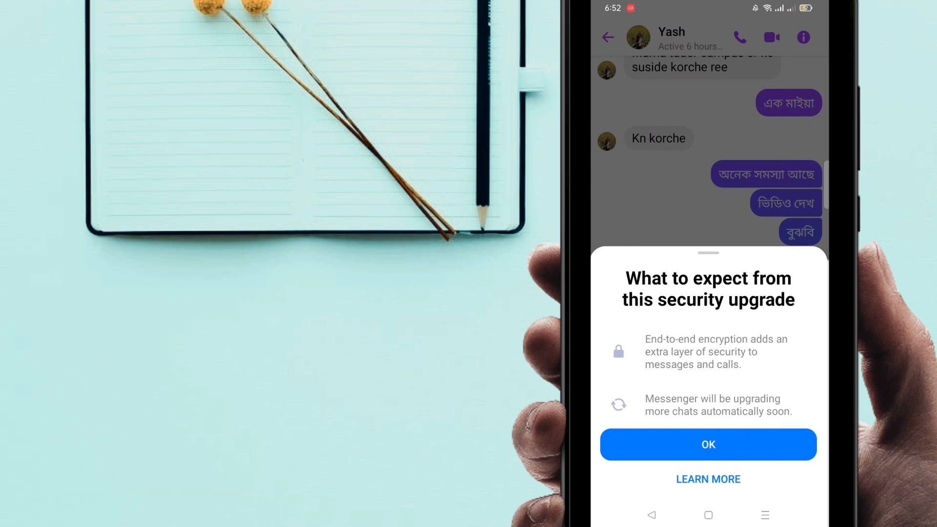
left_click(709, 444)
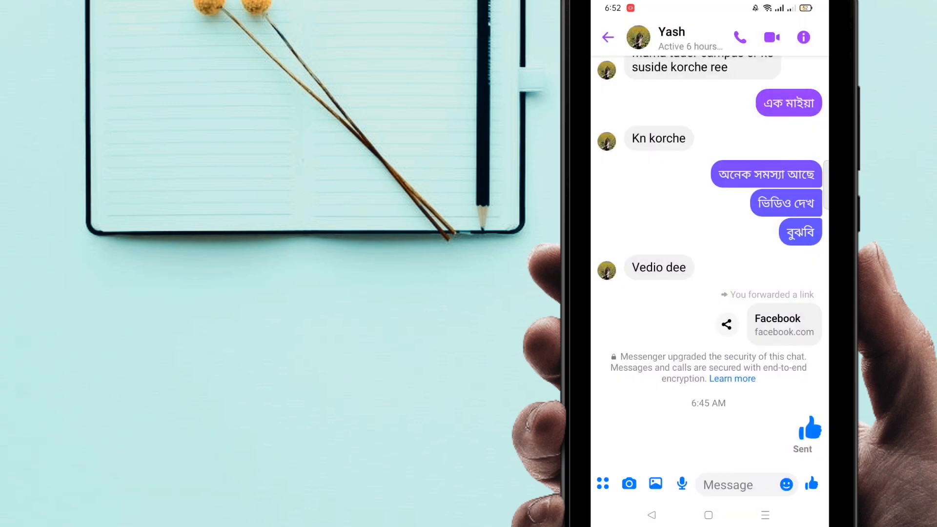
Return to Chats and reach the Me settings page scrolled to the Preferences section
left_click(608, 37)
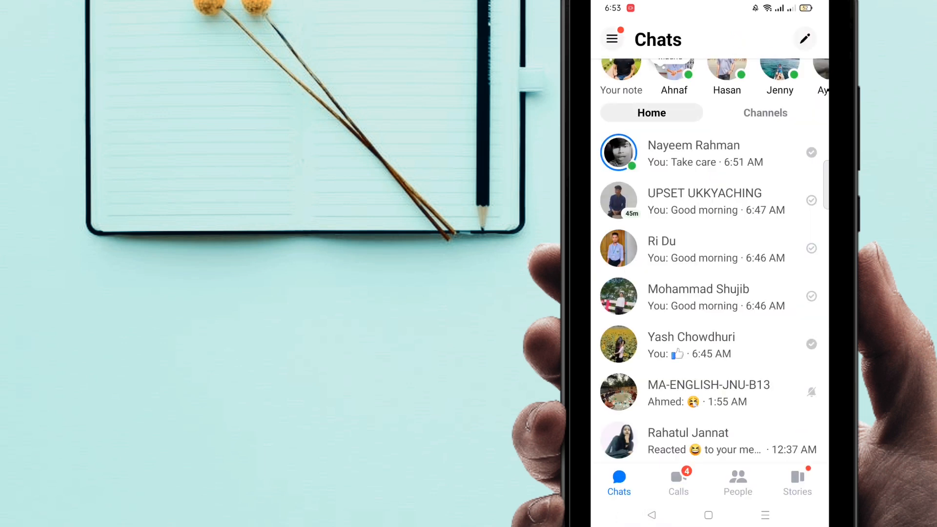
scroll("down", 3)
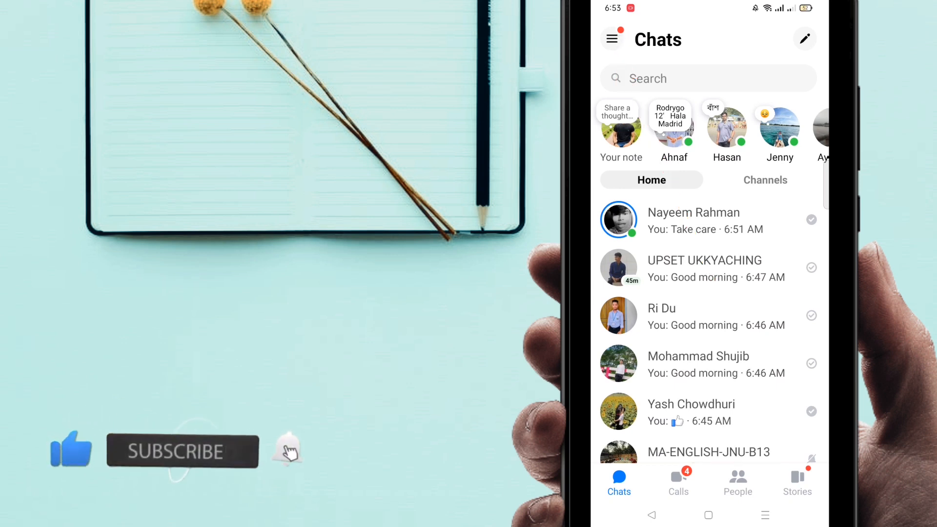
left_click(611, 39)
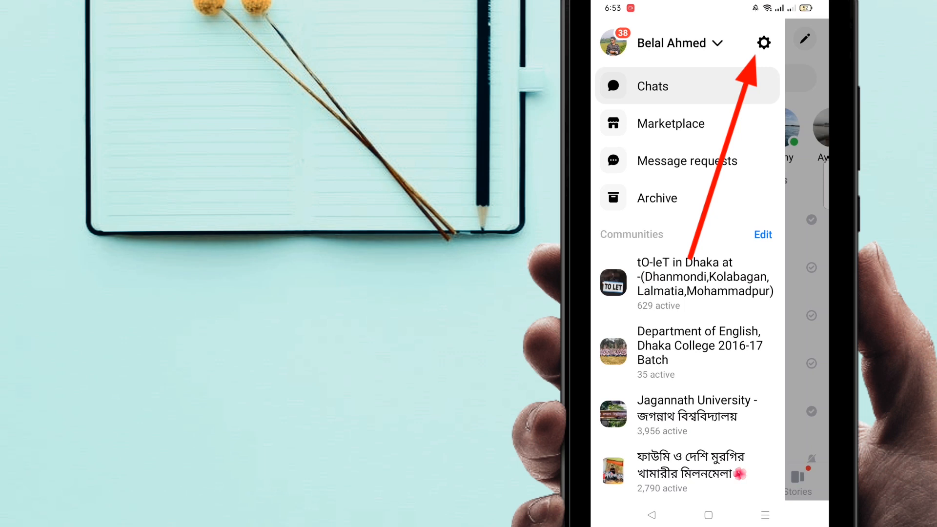
left_click(764, 42)
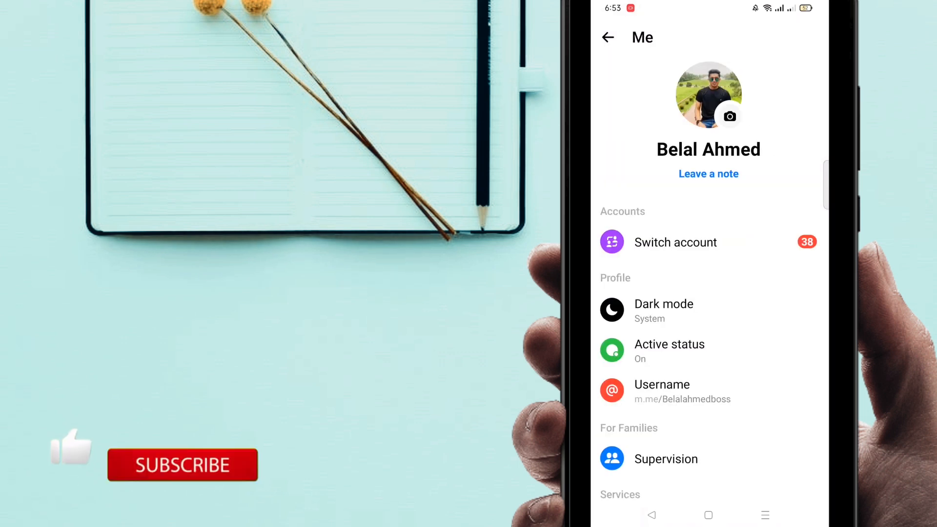
scroll("down", 3)
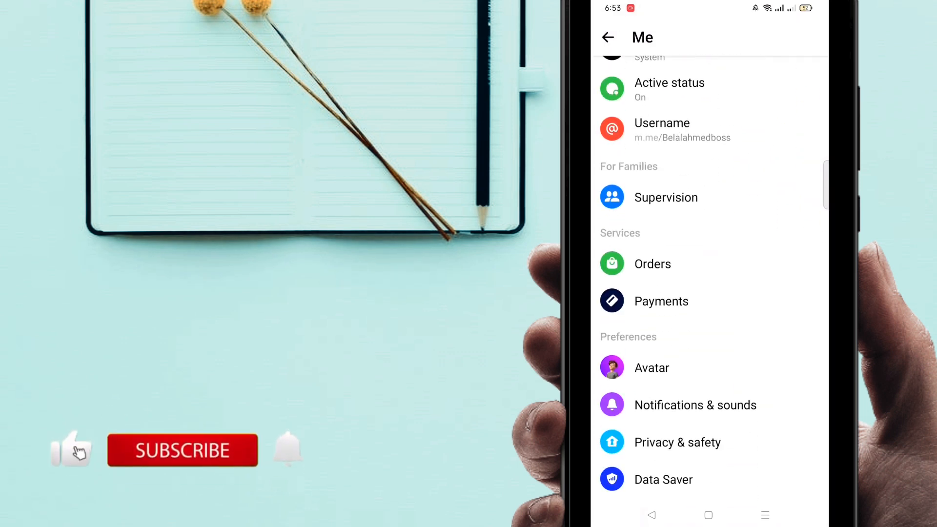
scroll("up", 3)
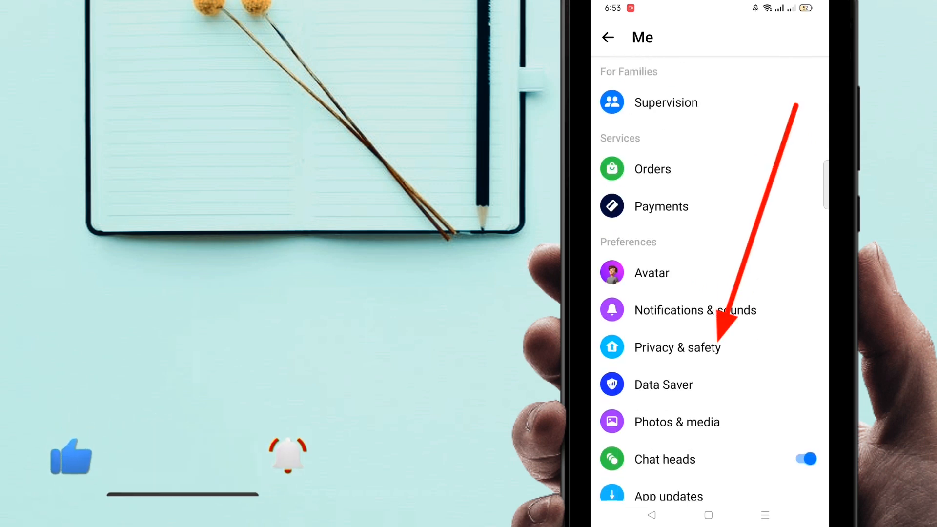
Reach End-to-end encrypted chats settings via Privacy & safety
left_click(678, 348)
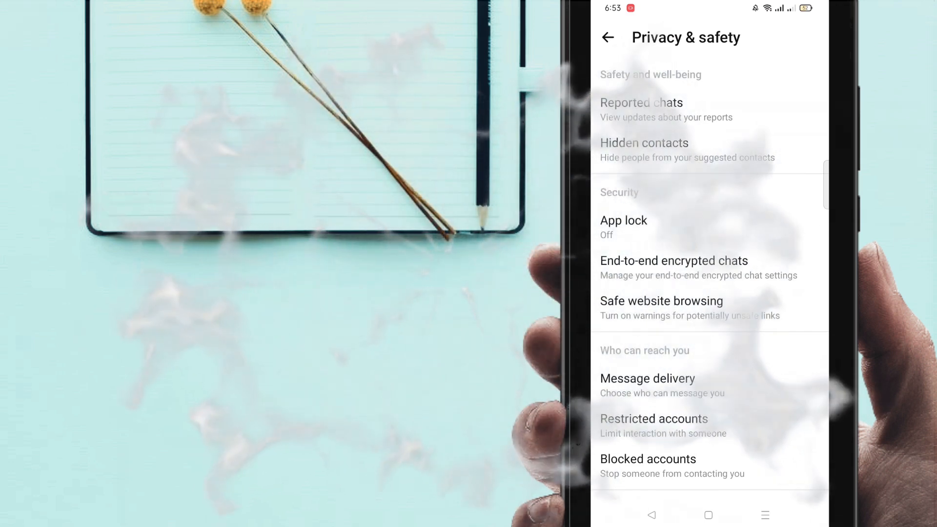
left_click(673, 261)
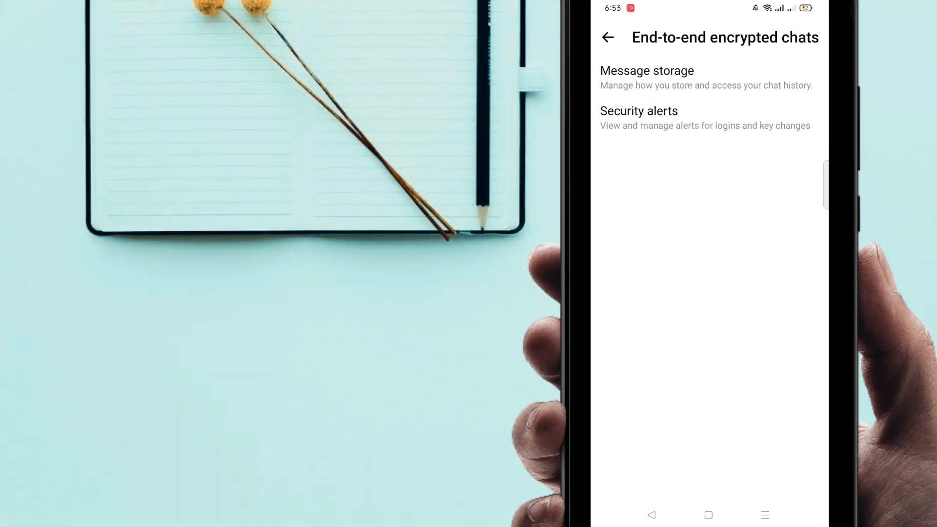
Turn off secure storage in Message storage, confirm, and go back to Privacy & safety
left_click(646, 70)
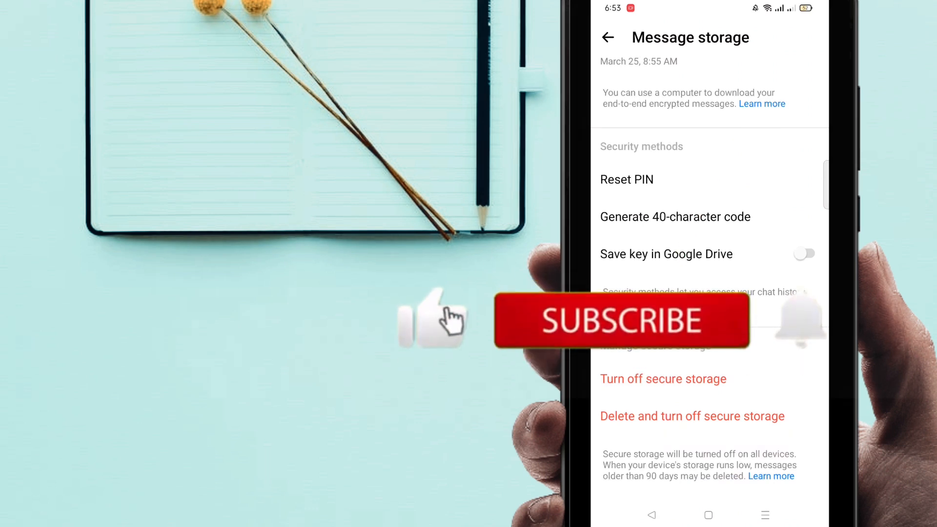
left_click(663, 379)
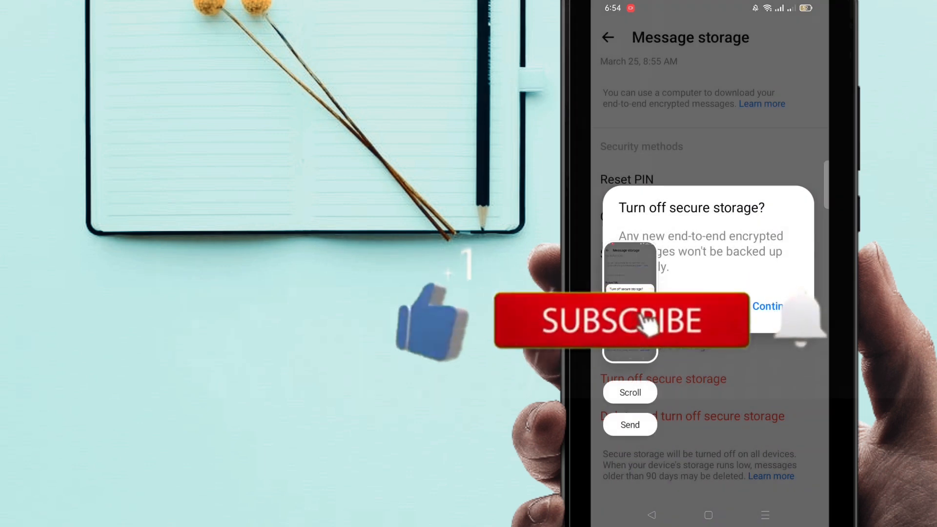
left_click(770, 306)
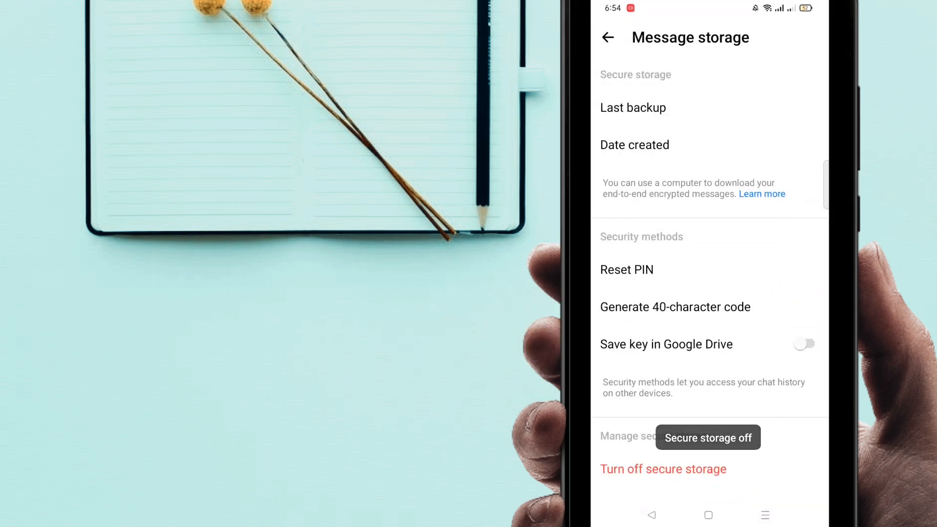
left_click(607, 38)
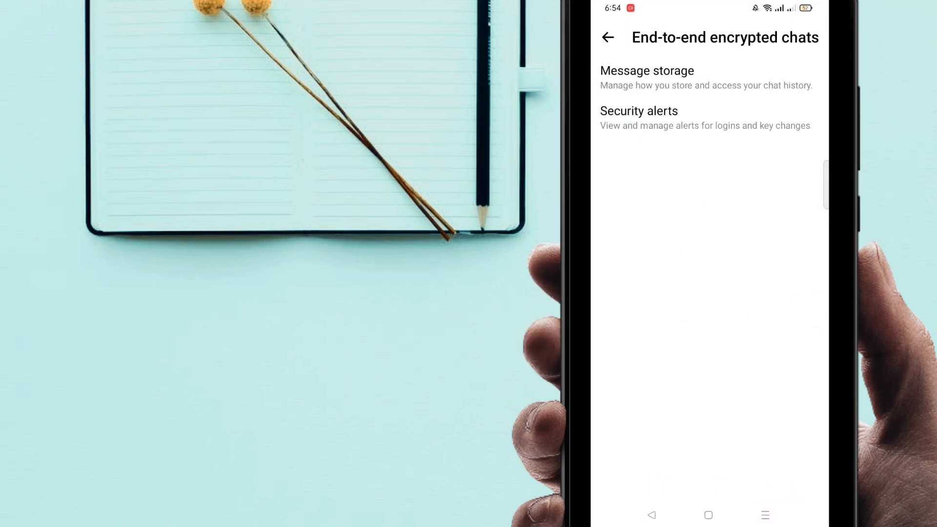
left_click(608, 38)
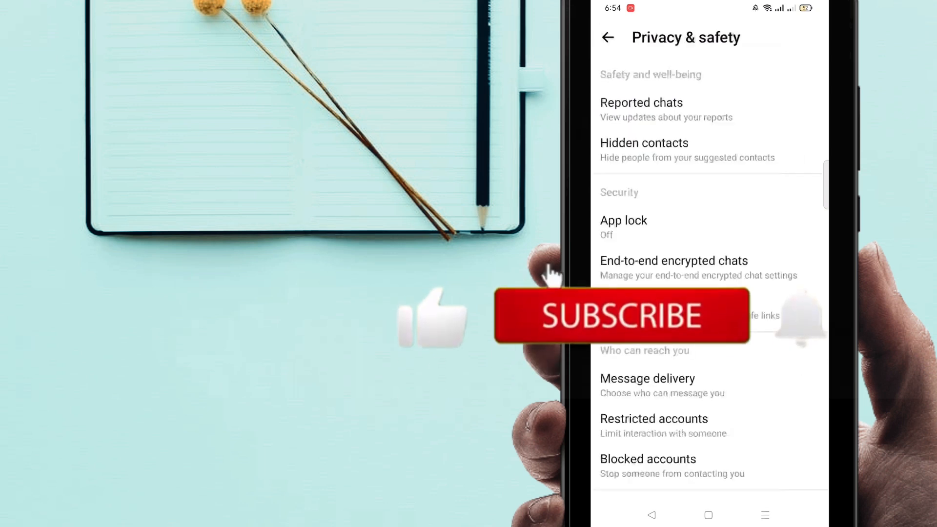